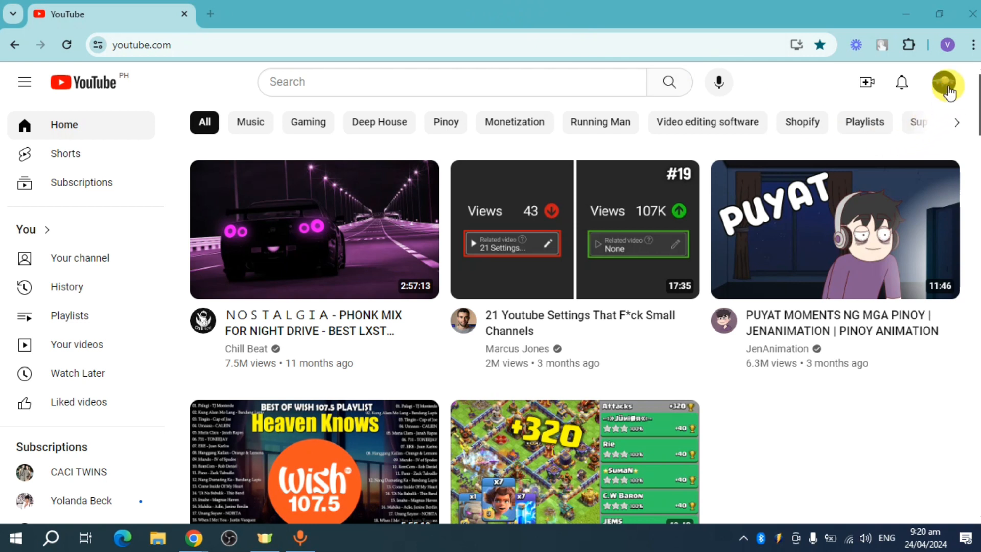
Reach YouTube Studio through the profile avatar's account menu.
left_click(947, 81)
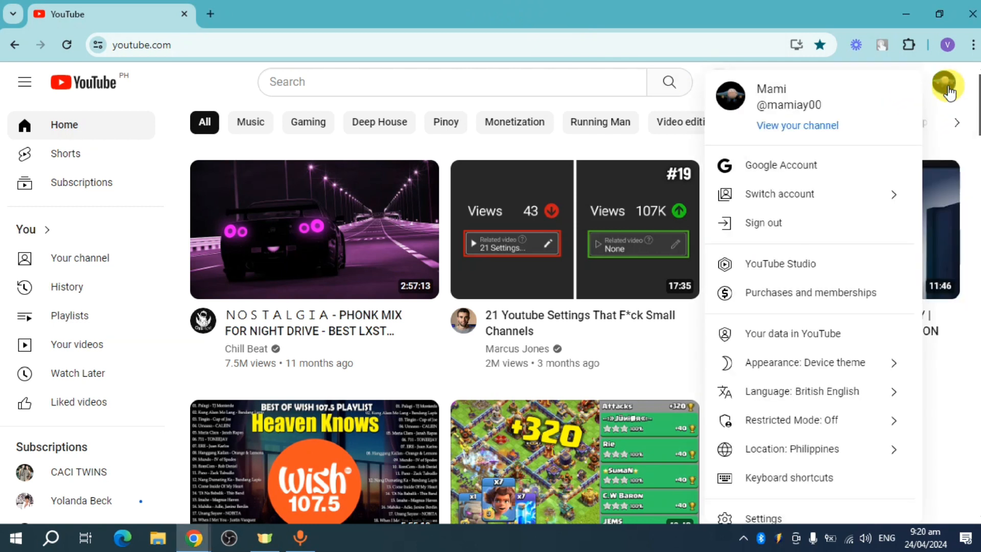
left_click(780, 264)
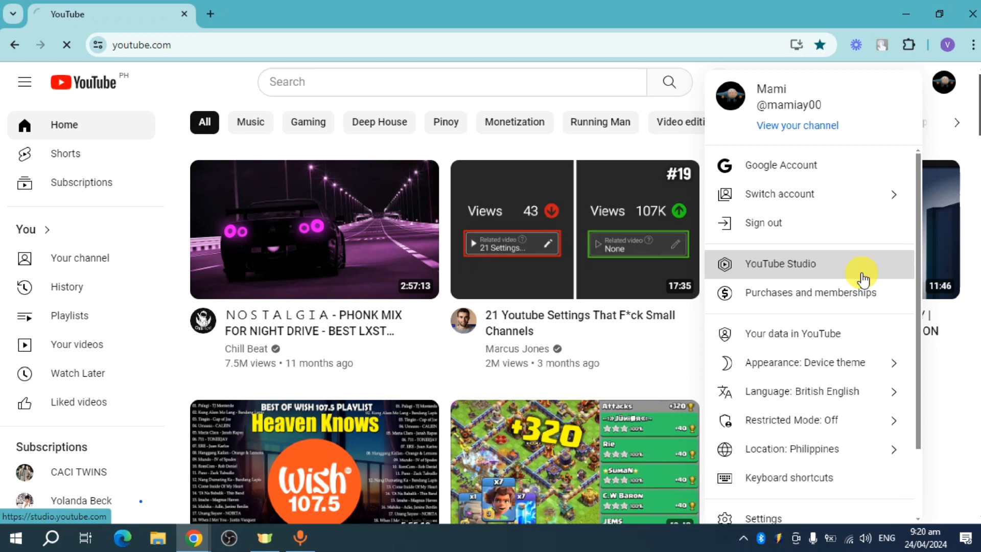
left_click(778, 263)
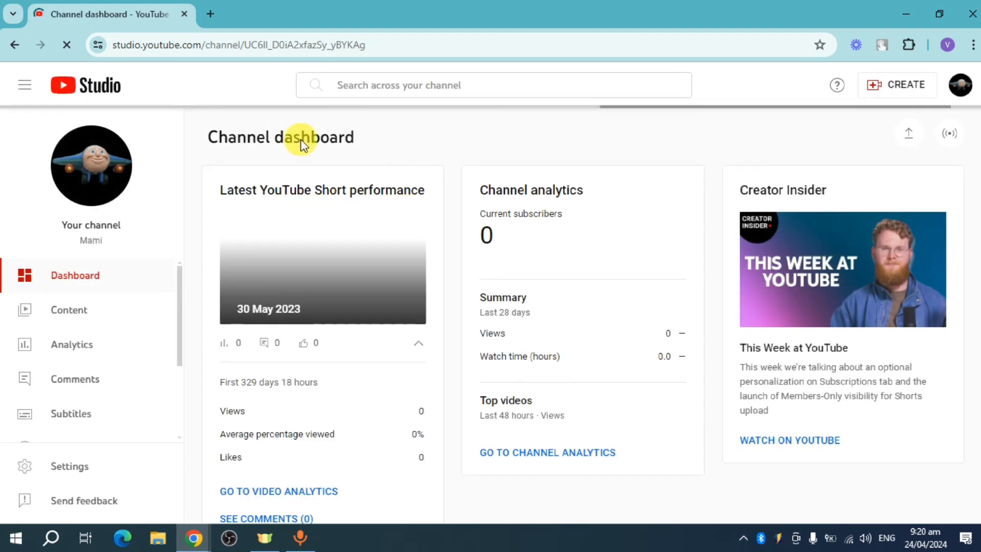
mouse_move(69, 309)
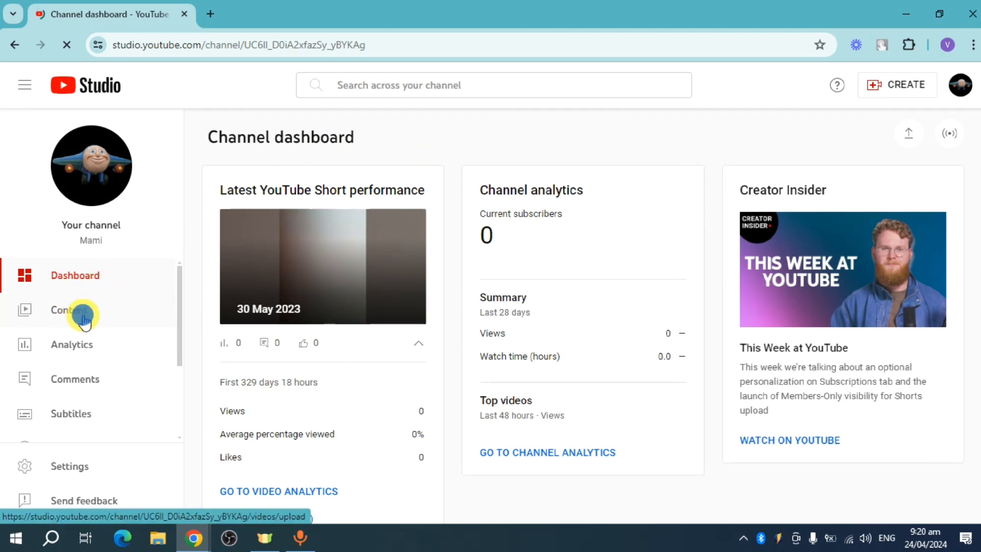
Show the Channel content page listing the channel's uploaded videos.
left_click(69, 310)
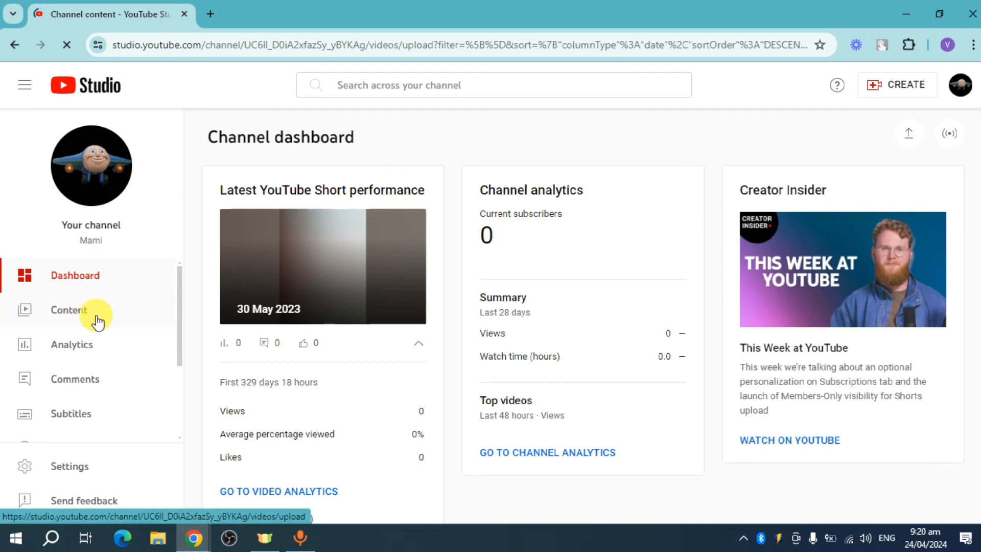
left_click(69, 309)
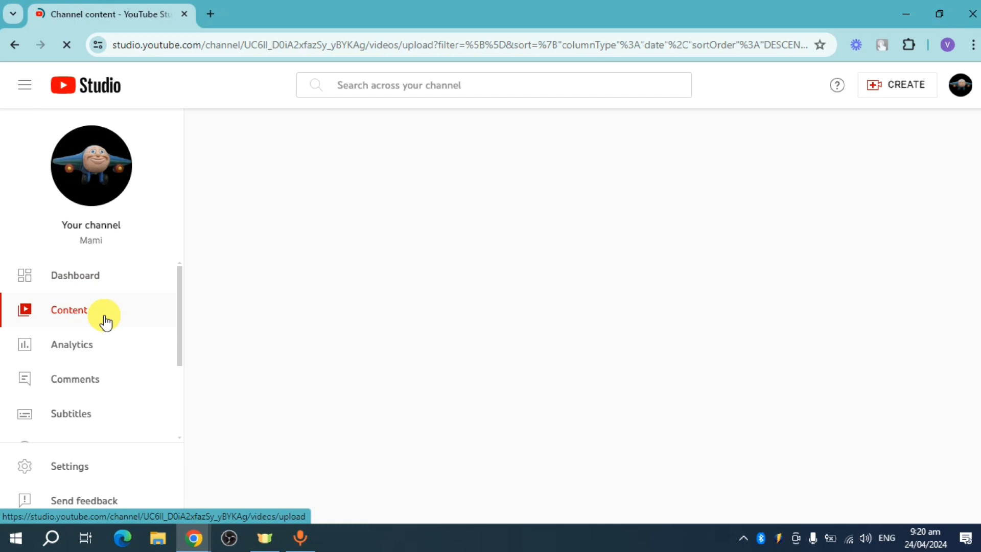
left_click(69, 310)
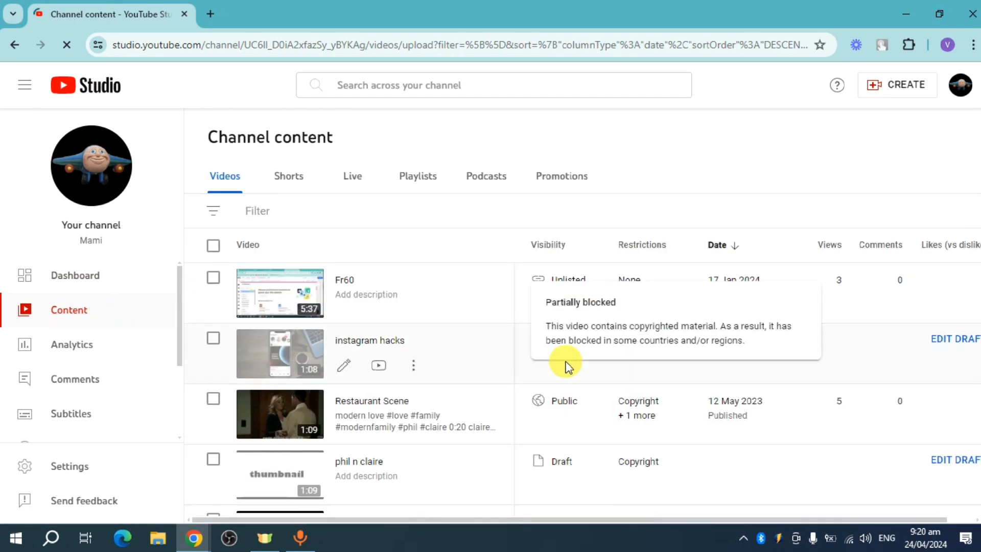
Start downloading the '7 February 2023' video via its row's Options menu.
scroll("down", 3)
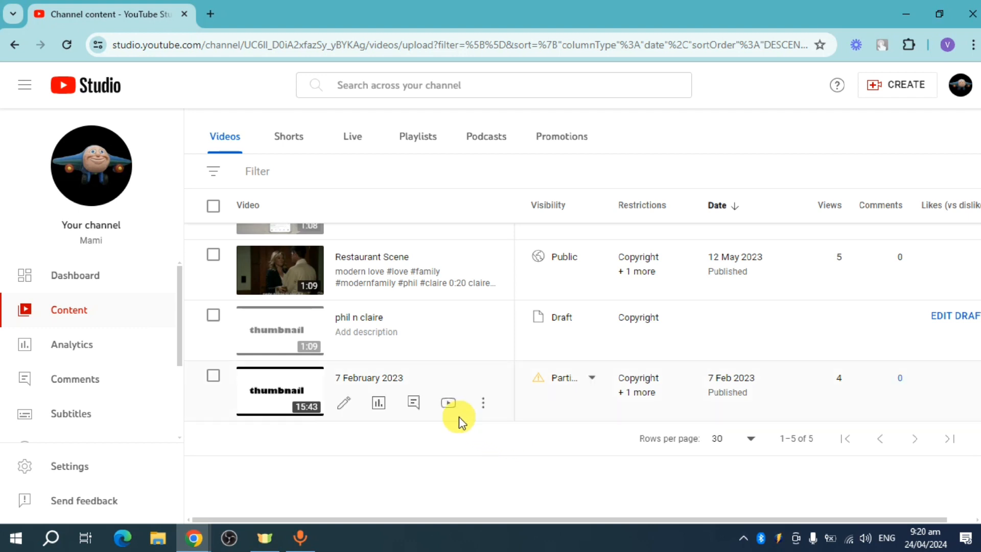
mouse_move(482, 402)
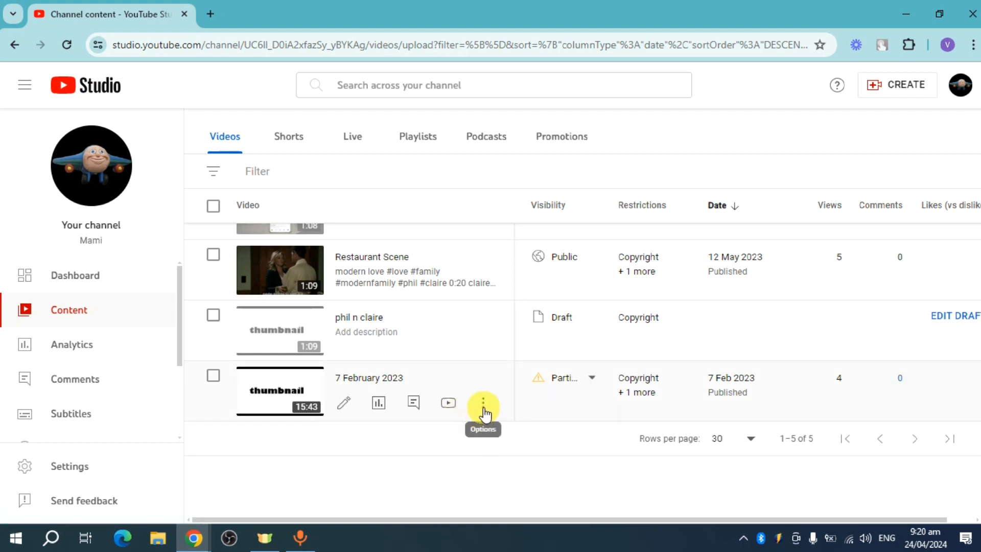
left_click(482, 402)
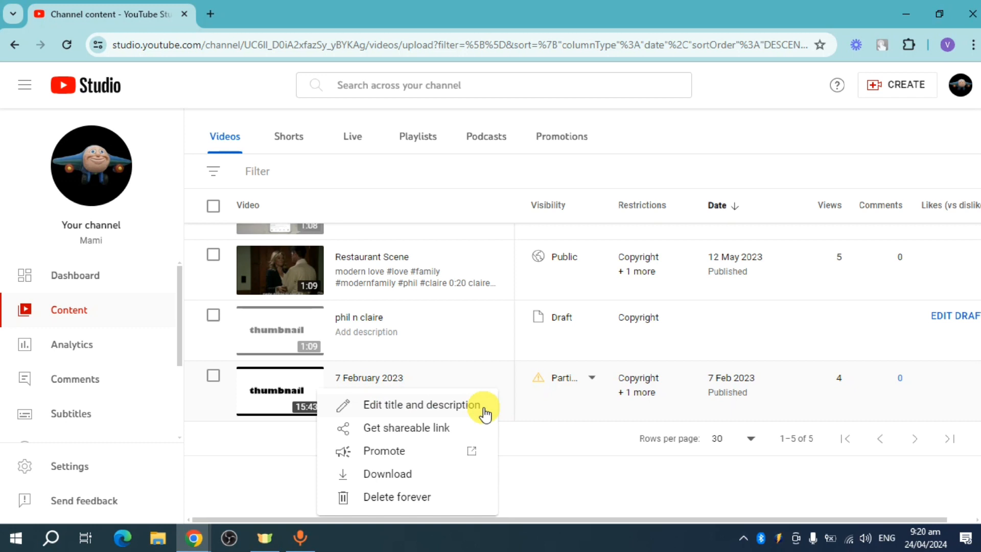
mouse_move(387, 473)
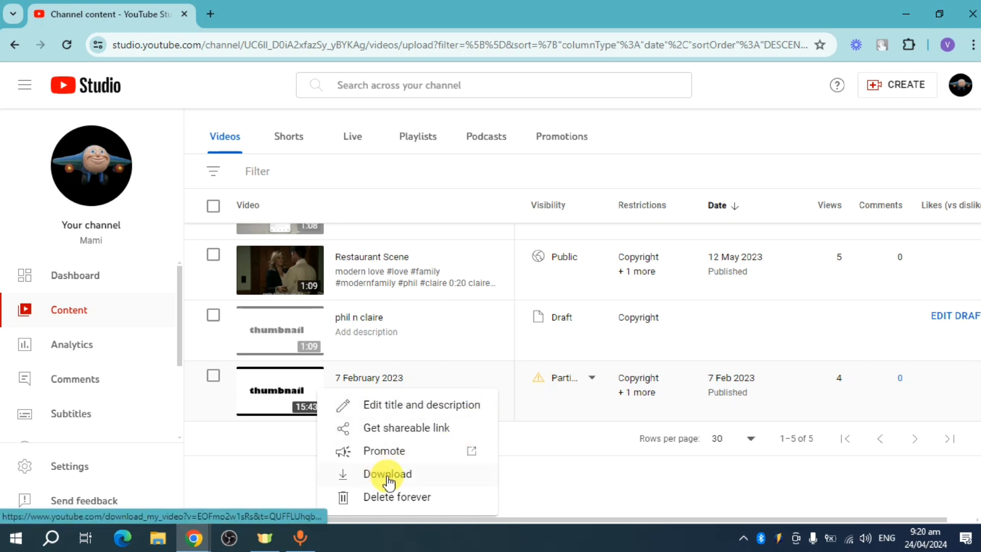
left_click(387, 473)
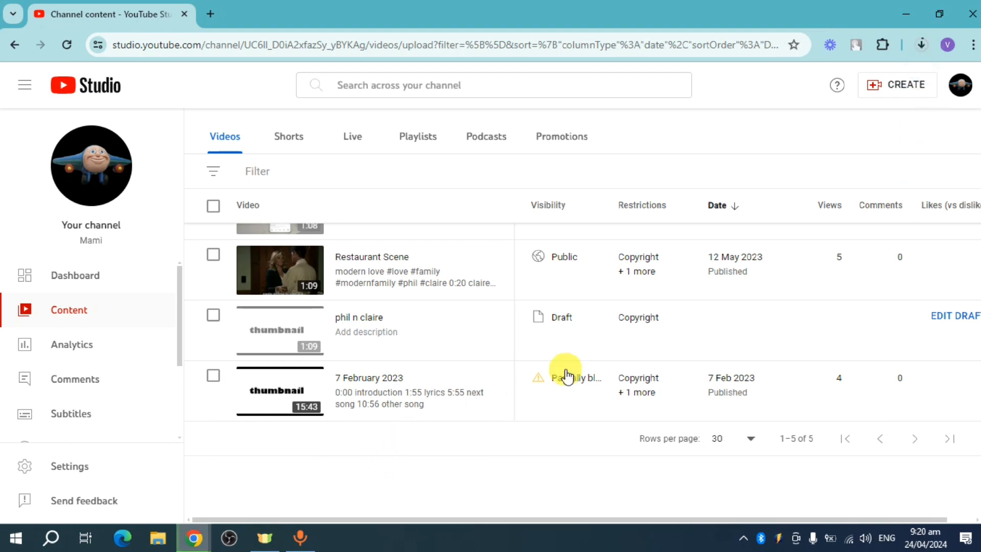
Show Chrome's download panel with '7 February 2023.mp4' downloading.
left_click(919, 45)
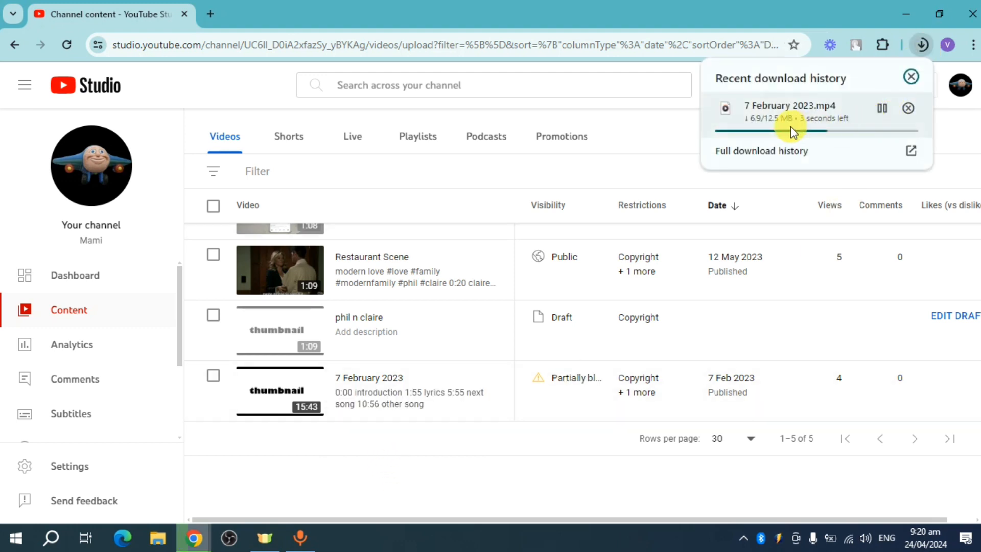